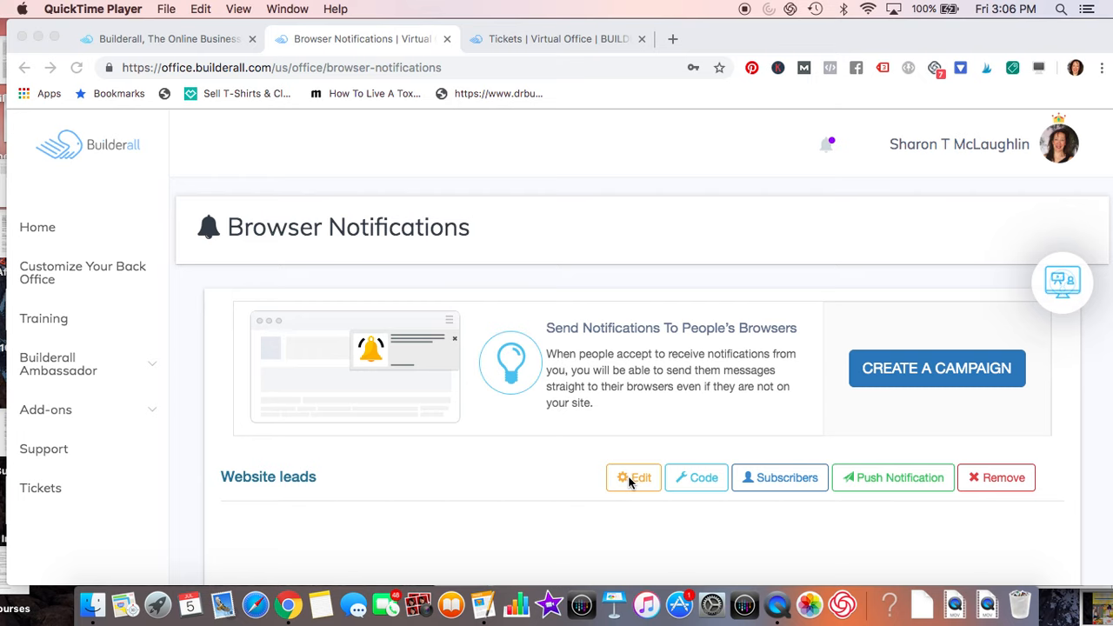
- Open the Website leads browser notification campaign from the campaigns list for editing
{"action": "left_click", "coordinate": [635, 477]}
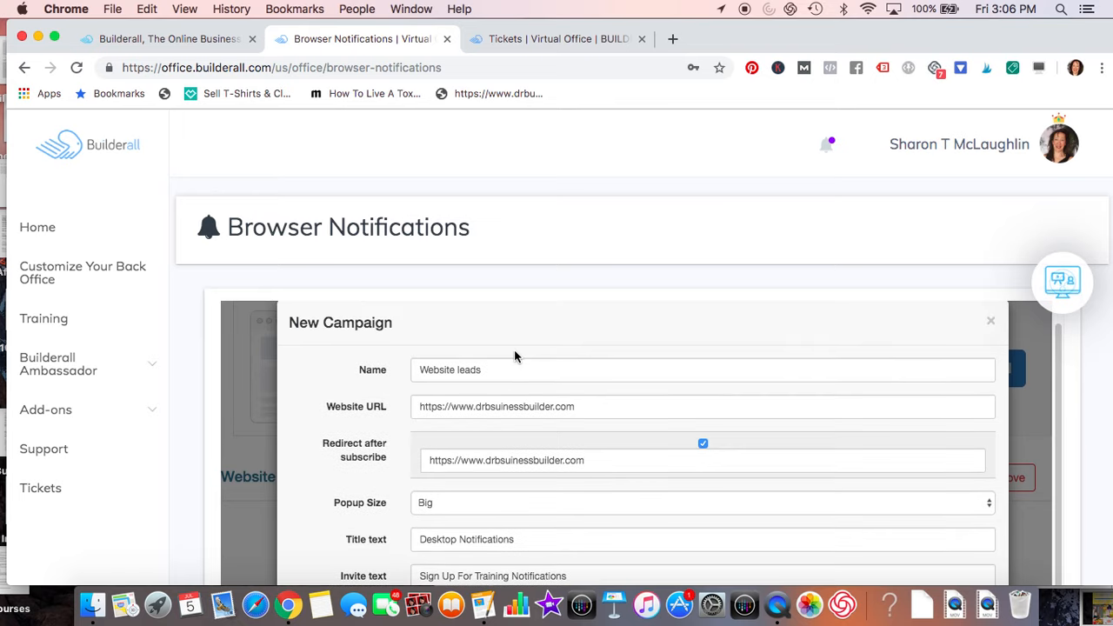
- Scroll through the campaign form, replacing the Title text with 'Notifications' and reviewing labels, colors and preview
{"action": "scroll", "scroll_direction": "down", "scroll_amount": 3}
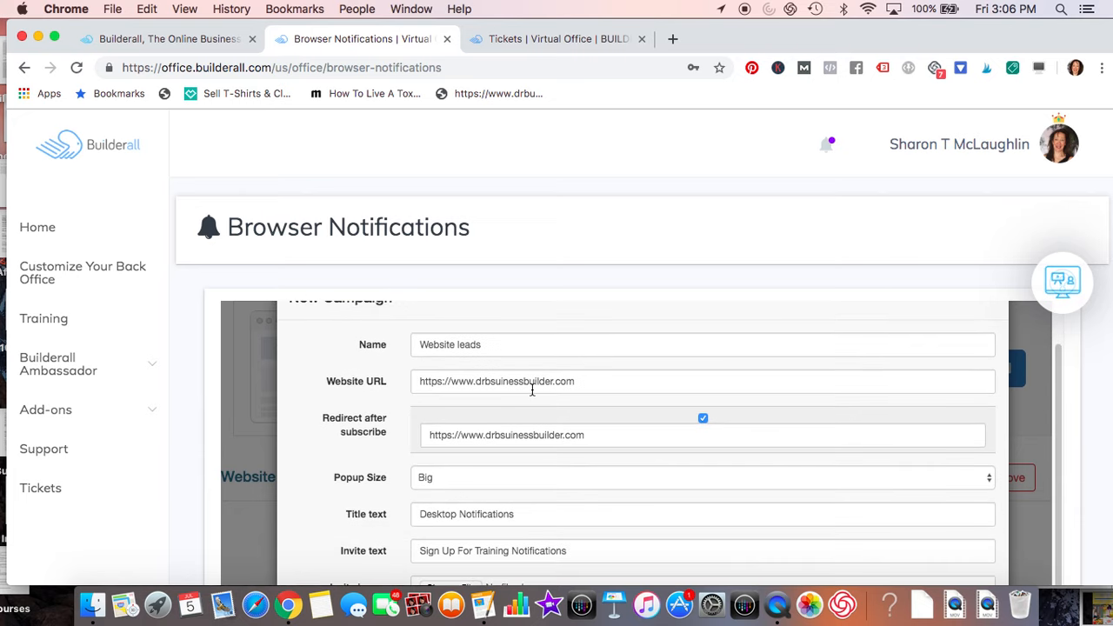
{"action": "scroll", "scroll_direction": "down", "scroll_amount": 3}
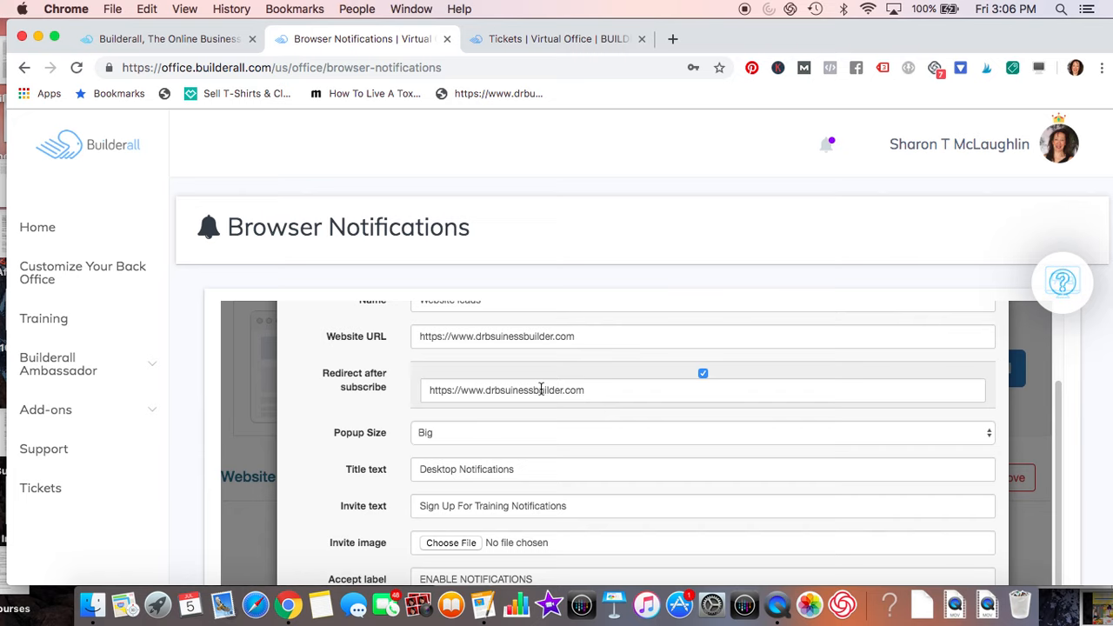
{"action": "scroll", "scroll_direction": "down", "scroll_amount": 3}
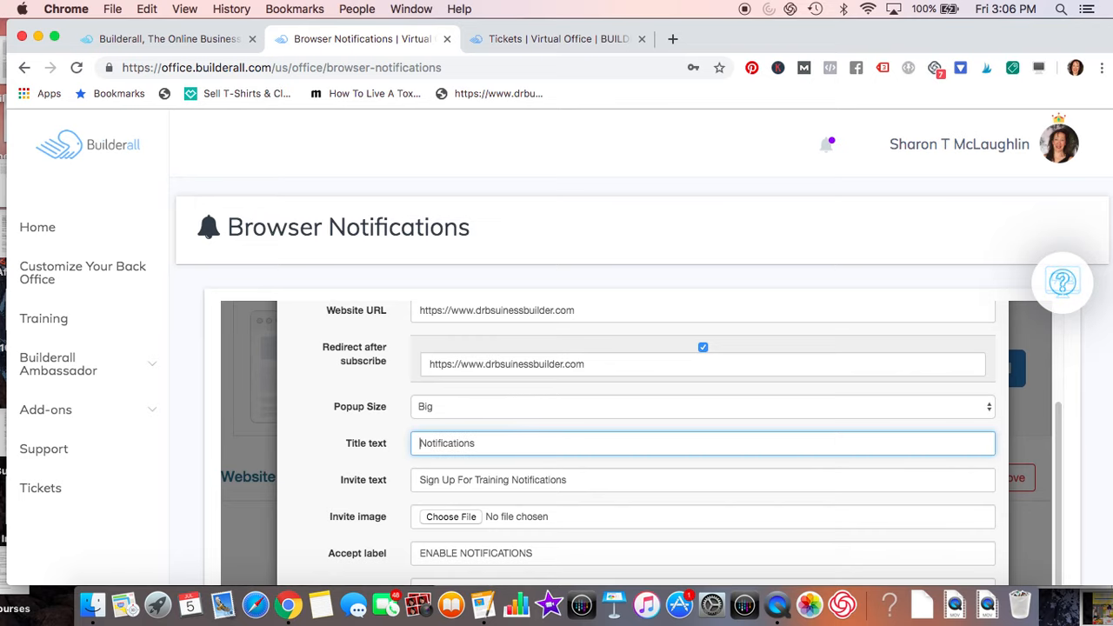
{"action": "scroll", "scroll_direction": "down", "scroll_amount": 3}
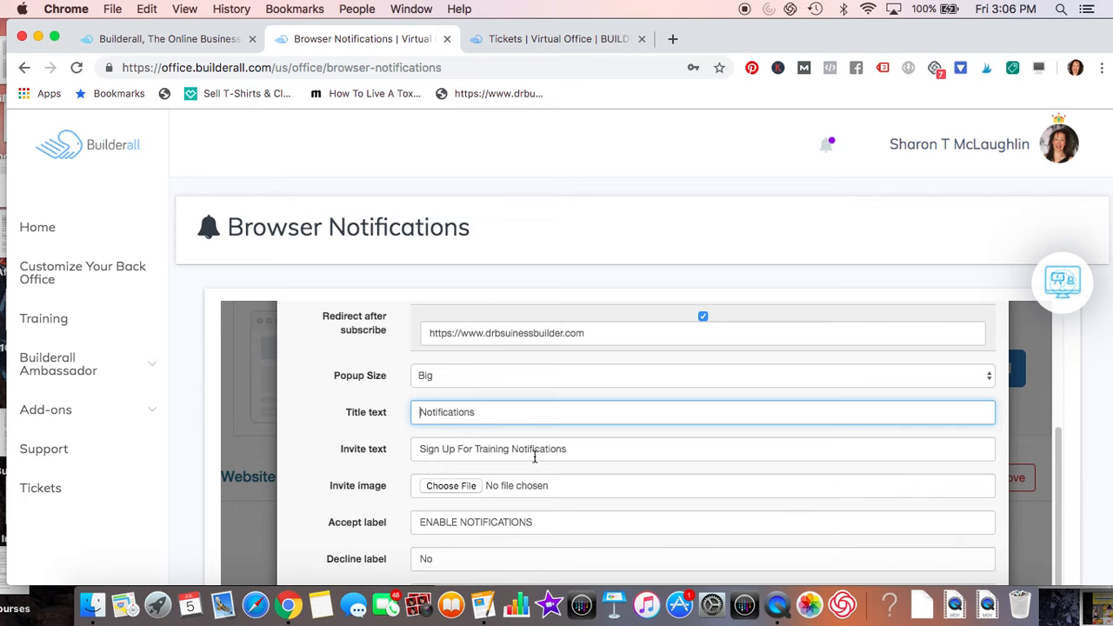
{"action": "mouse_move", "coordinate": [602, 449]}
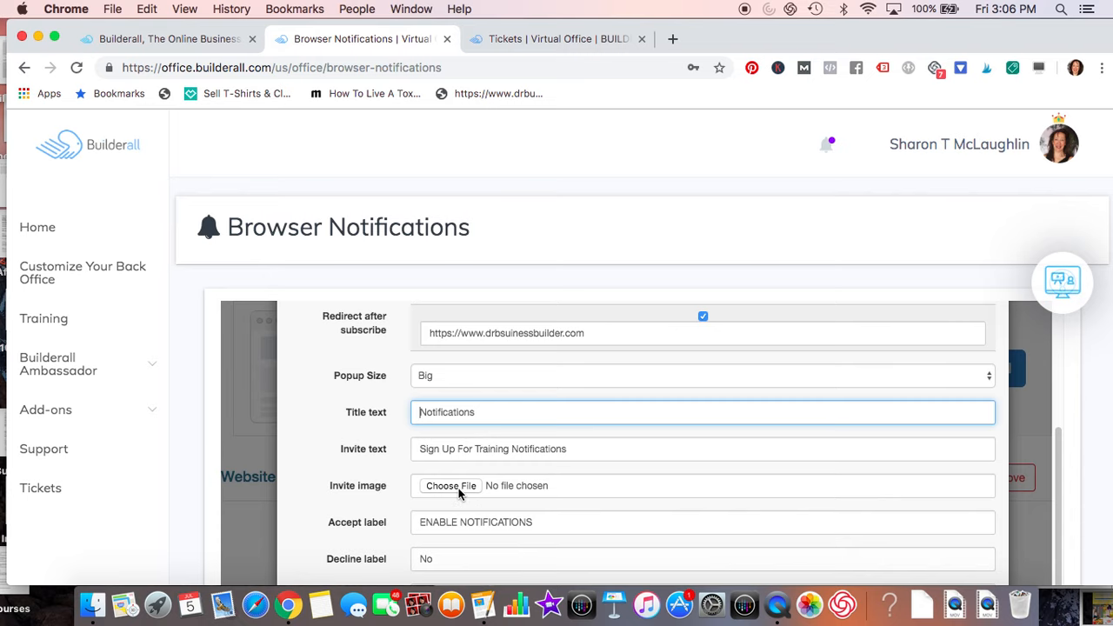
{"action": "scroll", "scroll_direction": "down", "scroll_amount": 3}
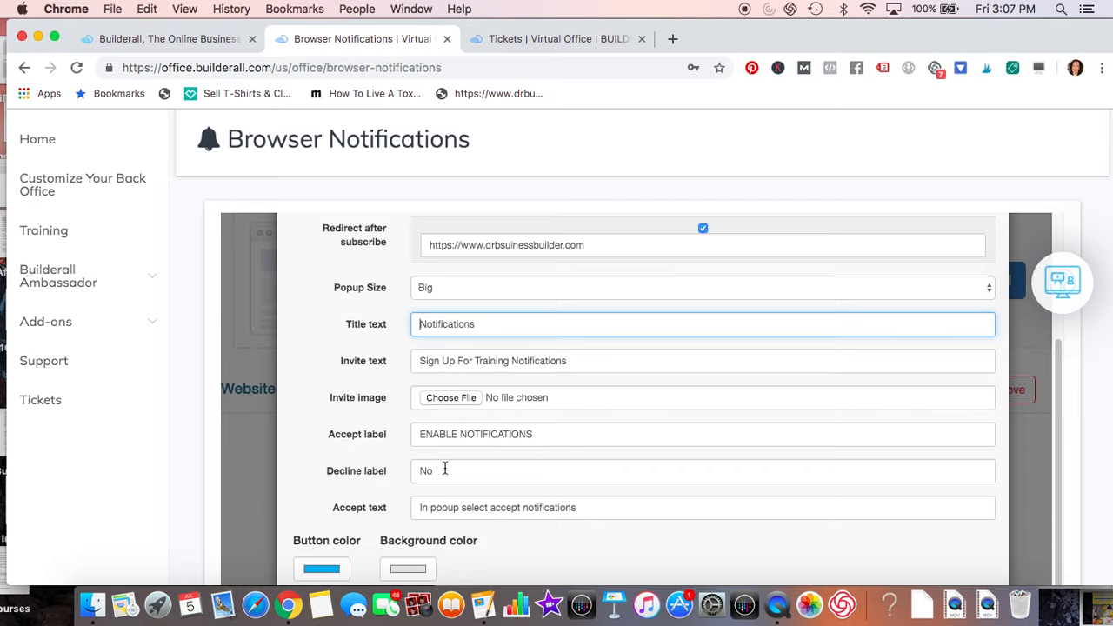
{"action": "scroll", "scroll_direction": "down", "scroll_amount": 3}
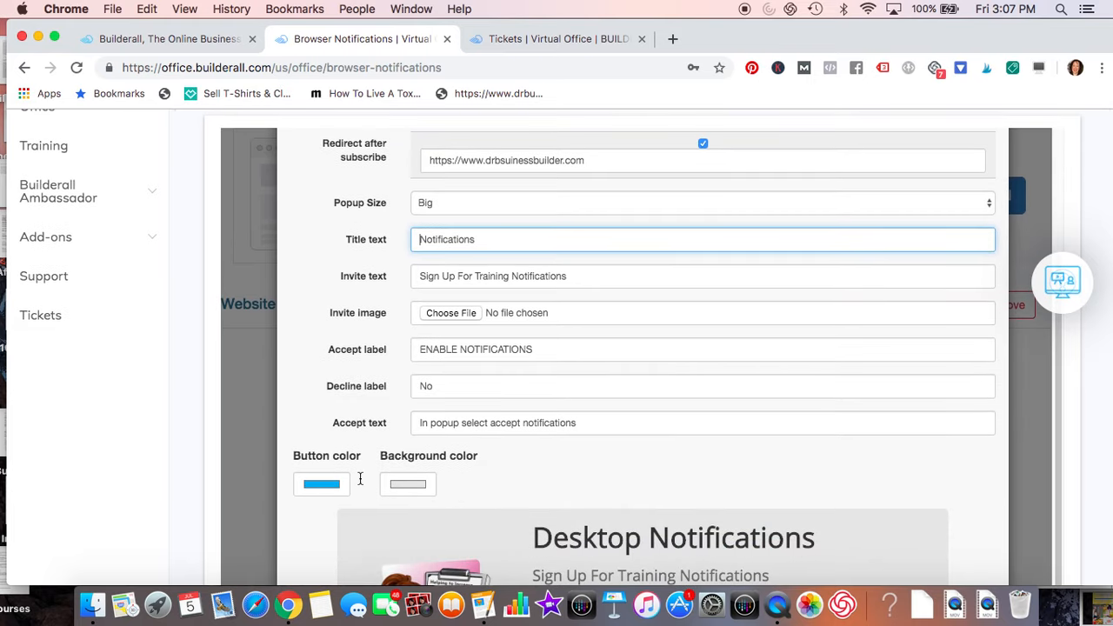
- Scroll past the popup preview and save the campaign with Done so 'Campaign edited' appears
{"action": "scroll", "scroll_direction": "down", "scroll_amount": 3}
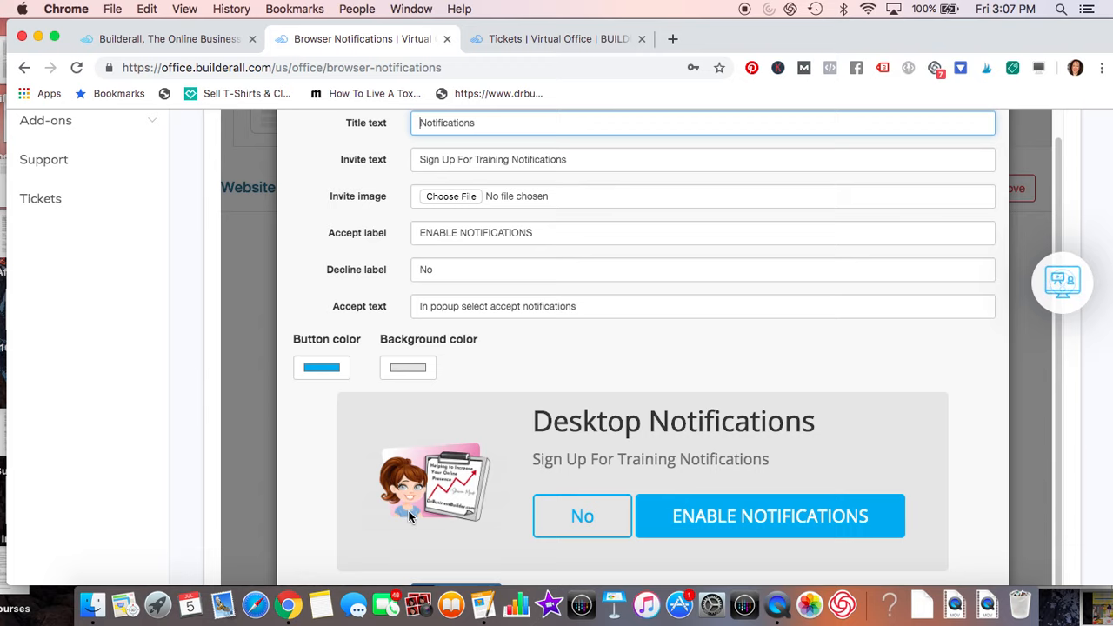
{"action": "scroll", "scroll_direction": "down", "scroll_amount": 3}
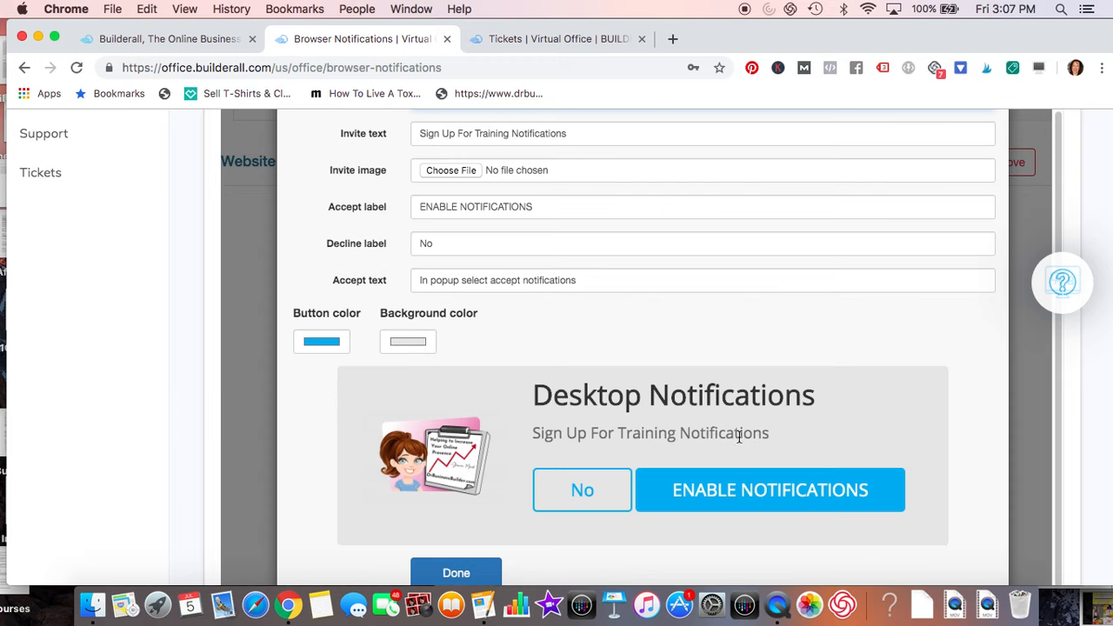
{"action": "mouse_move", "coordinate": [552, 476]}
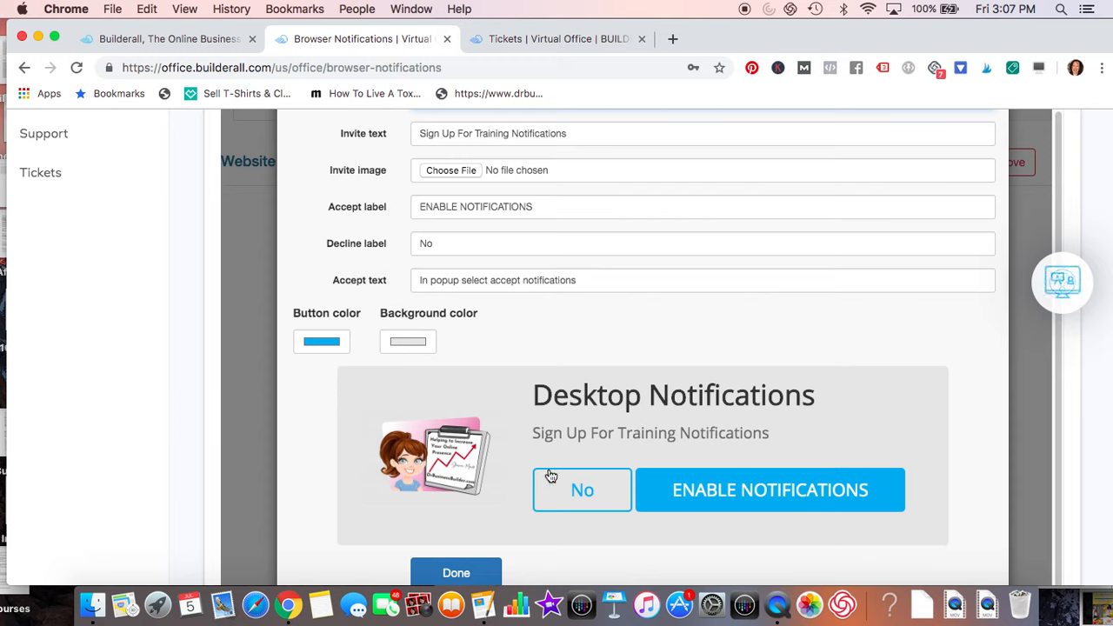
{"action": "scroll", "scroll_direction": "down", "scroll_amount": 3}
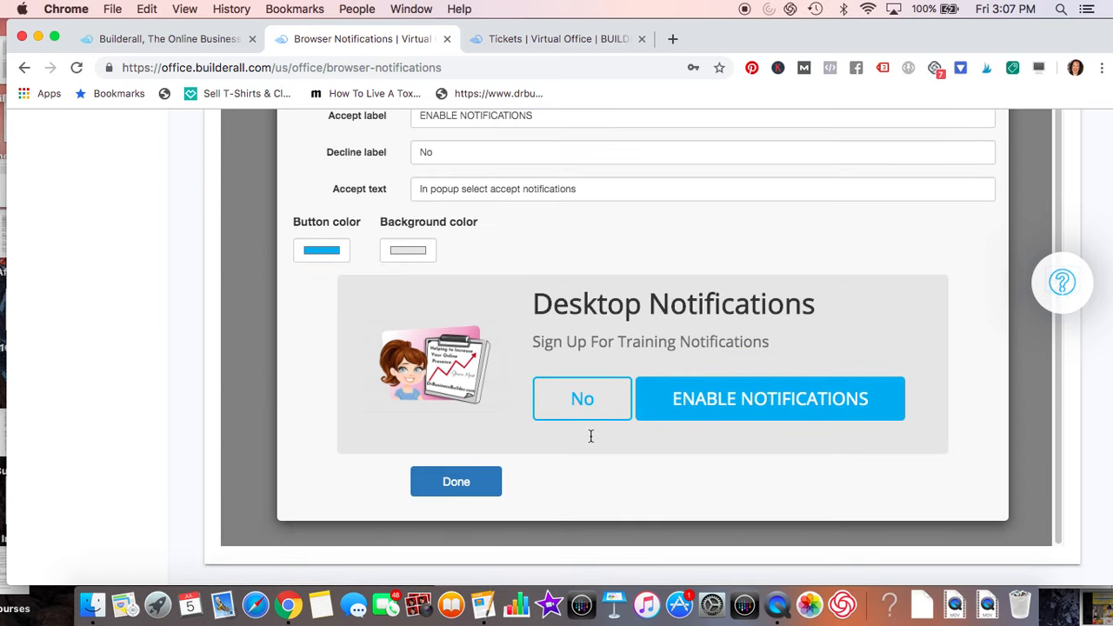
{"action": "left_click", "coordinate": [455, 480]}
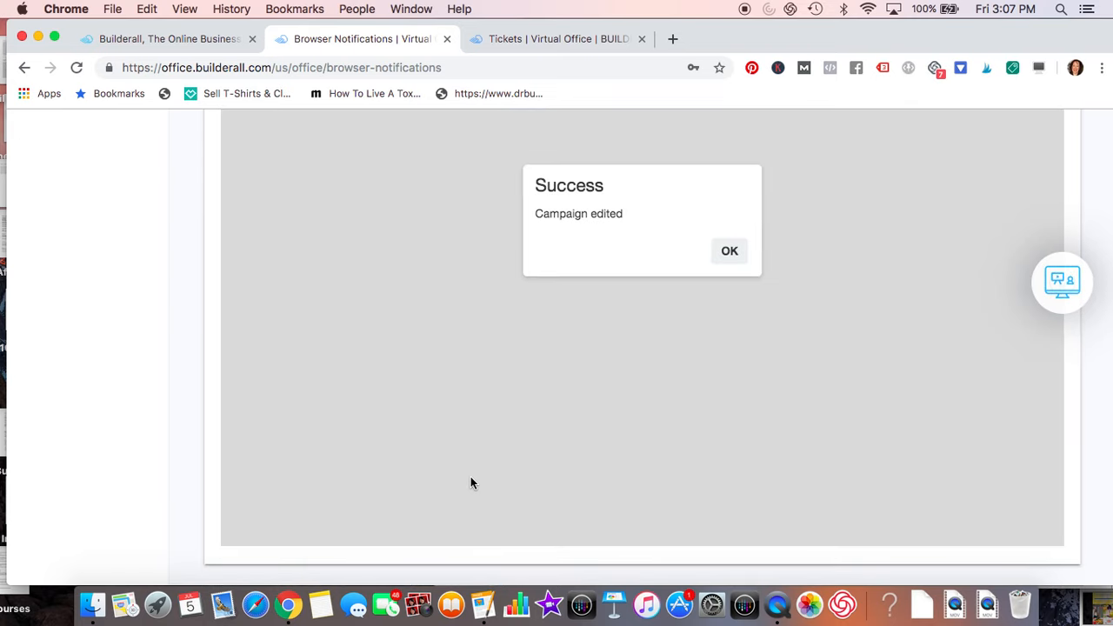
- Dismiss the Success dialog and switch to the Tickets browser tab
{"action": "left_click", "coordinate": [729, 250]}
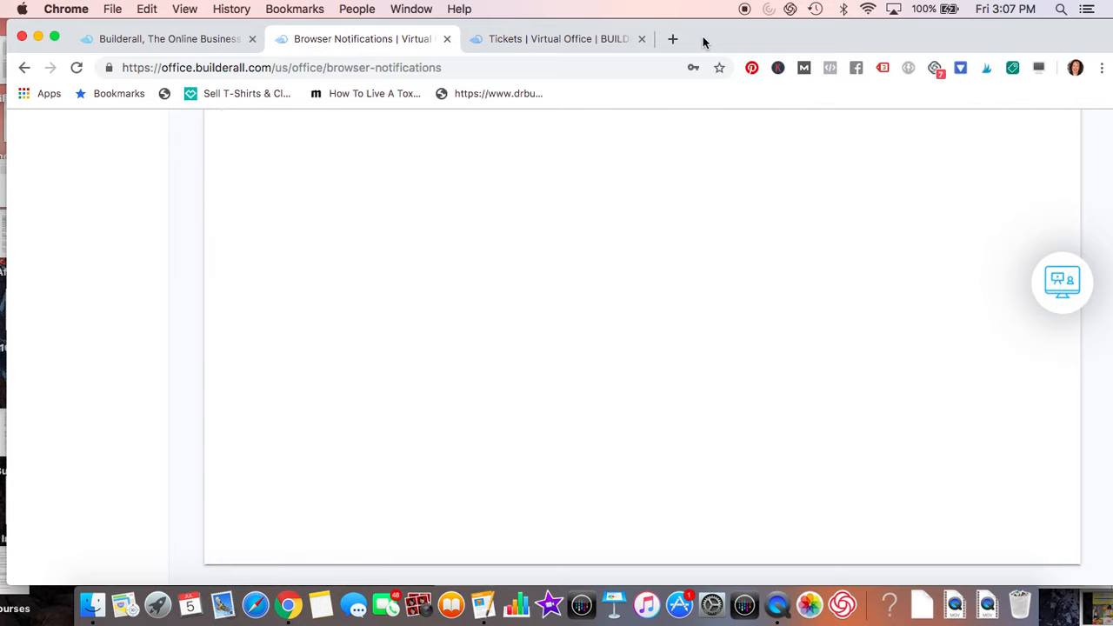
{"action": "left_click", "coordinate": [556, 38]}
{"action": "type", "text": "https://www."}
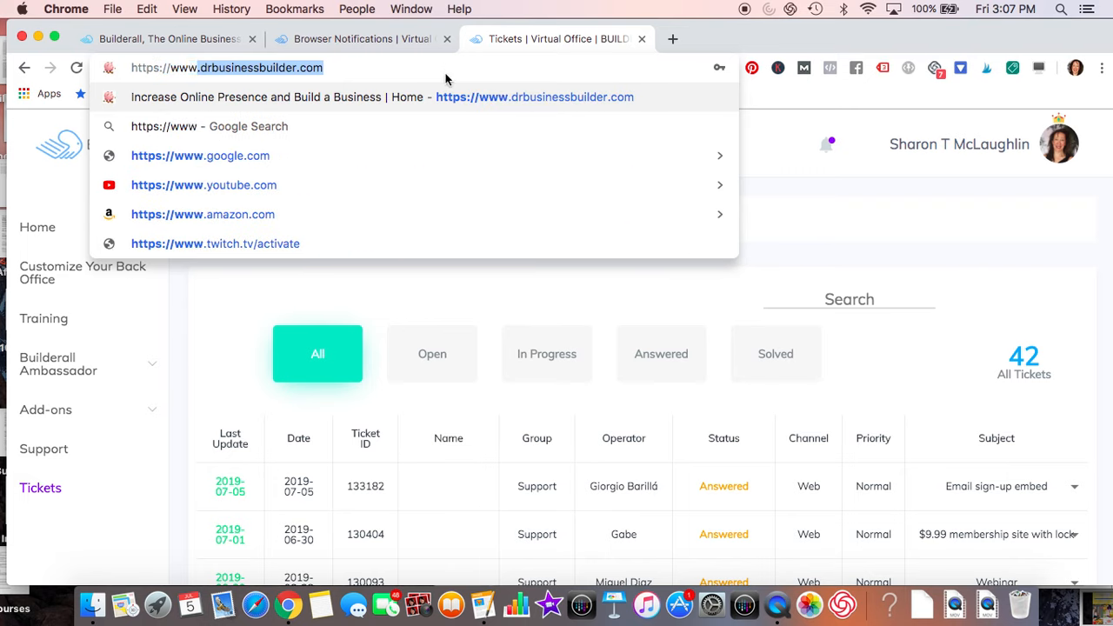
- Load drbusinessbuilder.com and view its popup showing the 'Notifications' title
{"action": "type", "text": "drbusinessbuilder.com"}
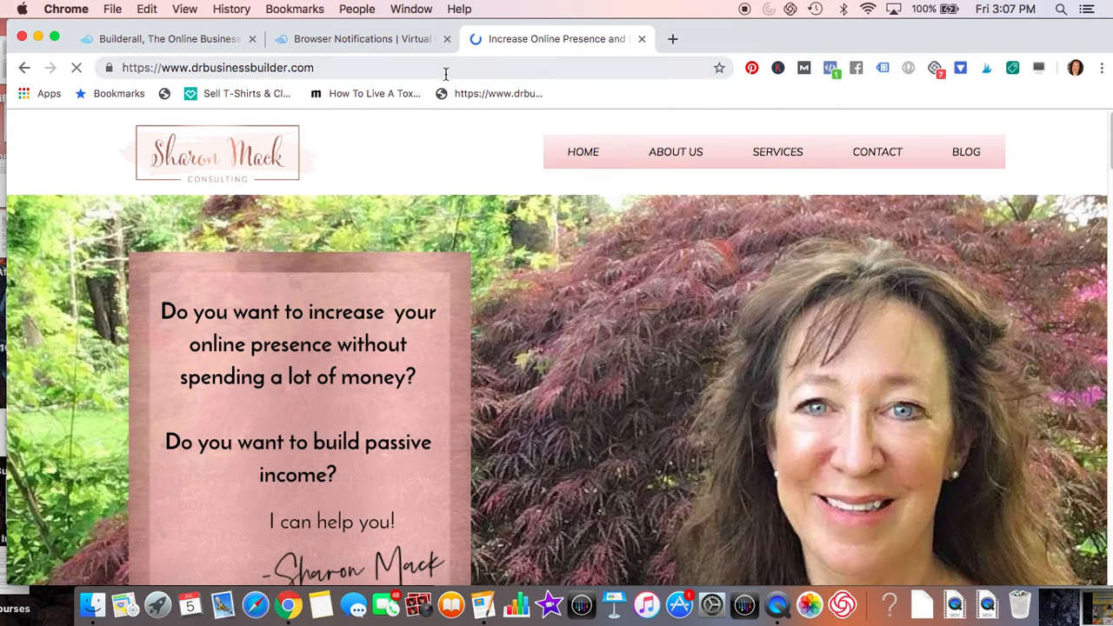
{"action": "scroll", "scroll_direction": "down", "scroll_amount": 3}
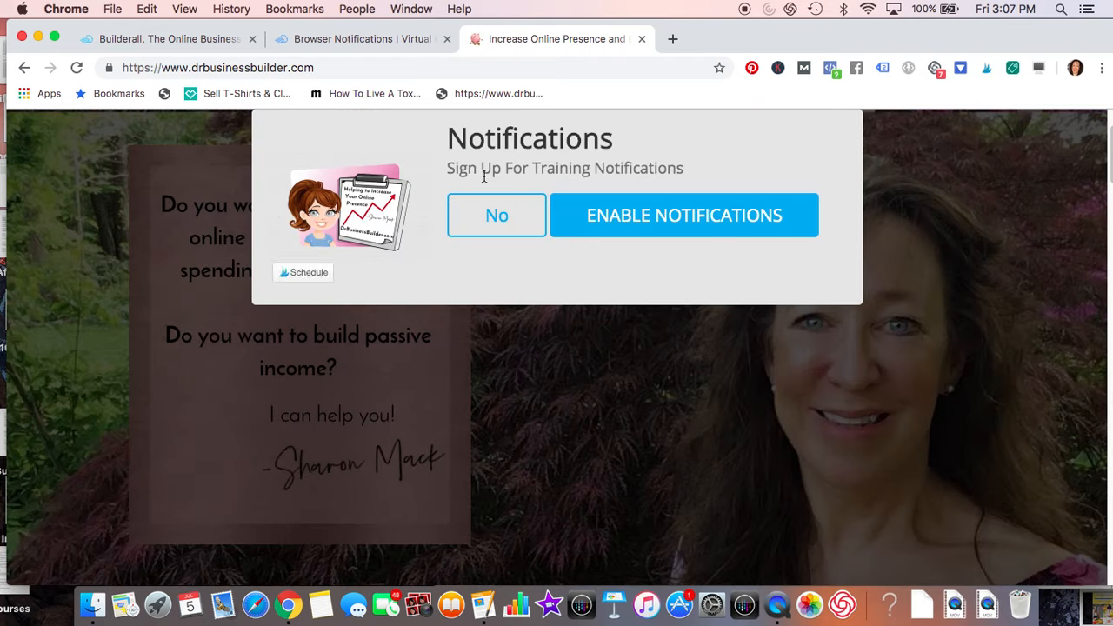
{"action": "mouse_move", "coordinate": [696, 191]}
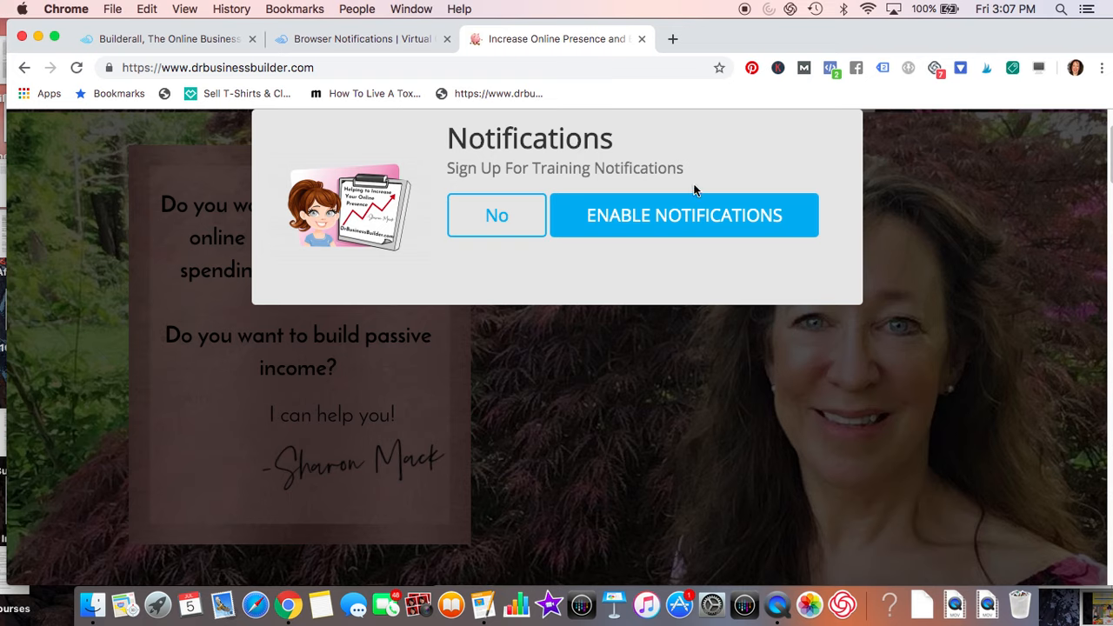
{"action": "mouse_move", "coordinate": [627, 240]}
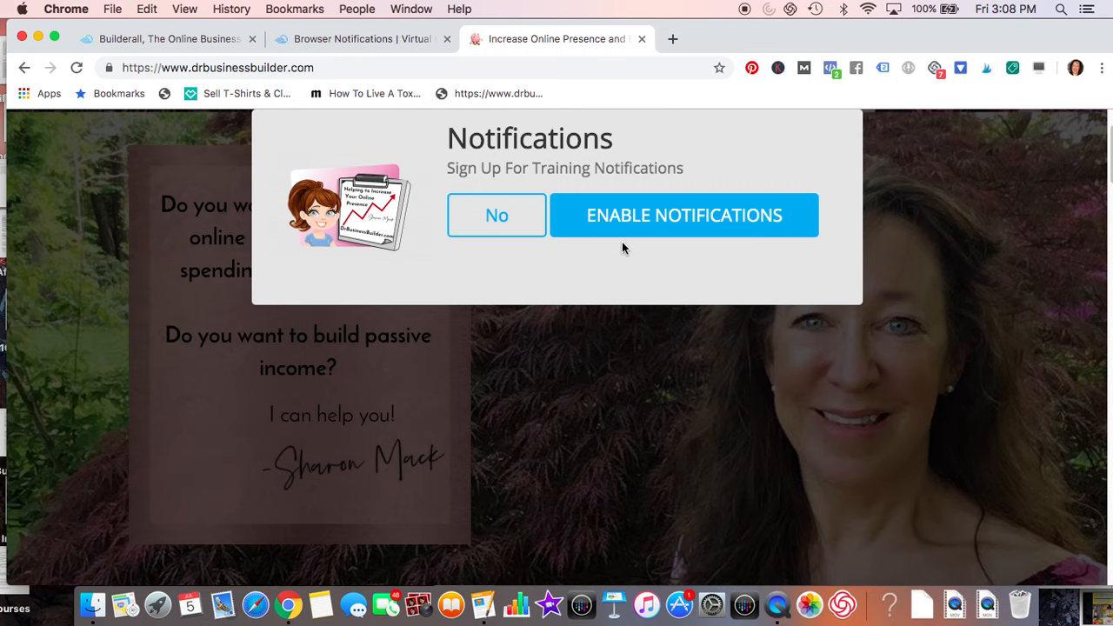
{"action": "mouse_move", "coordinate": [609, 217]}
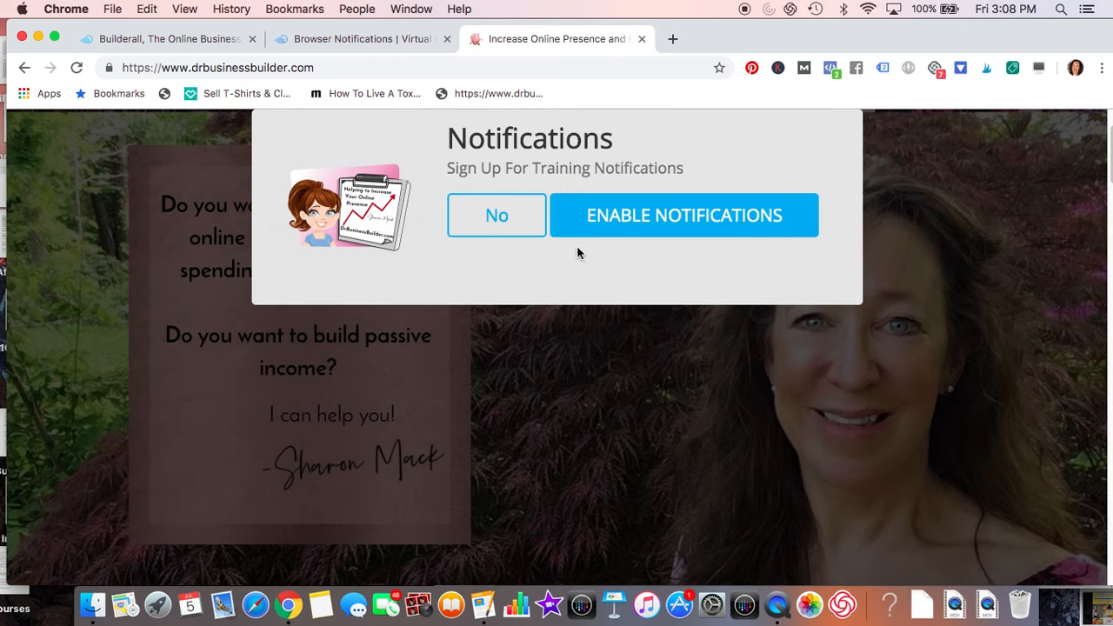
{"action": "mouse_move", "coordinate": [540, 216]}
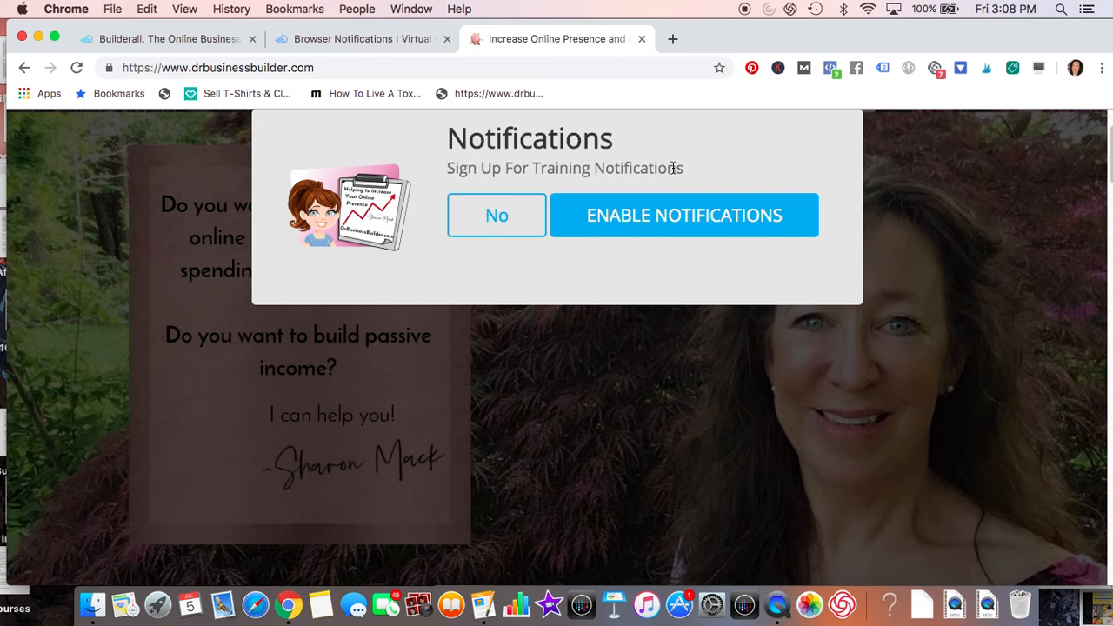
{"action": "mouse_move", "coordinate": [779, 195]}
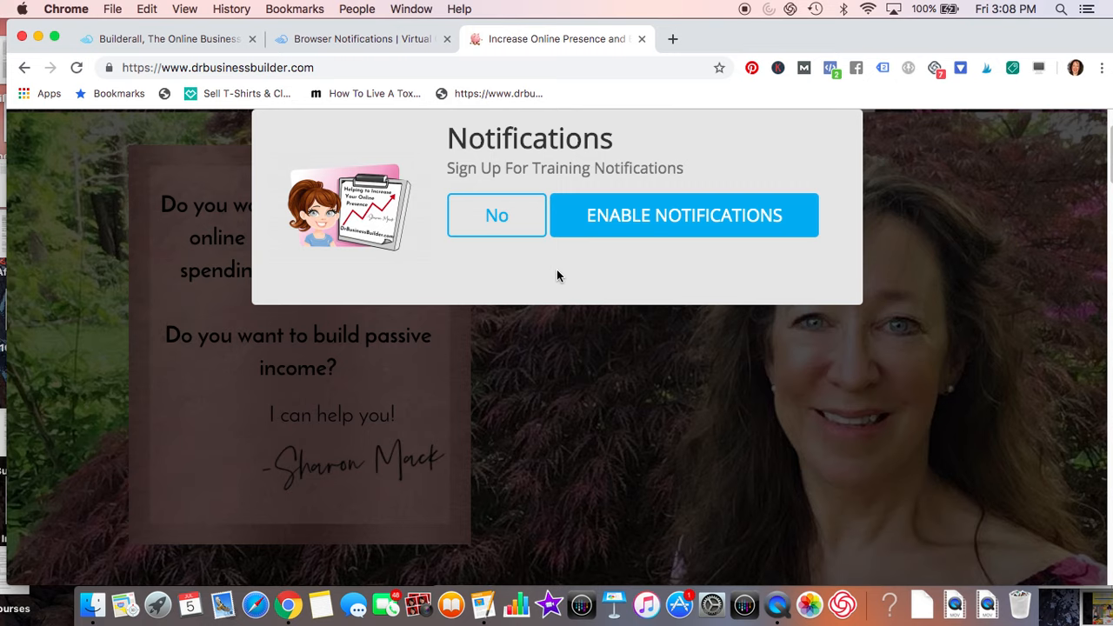
{"action": "mouse_move", "coordinate": [1058, 214]}
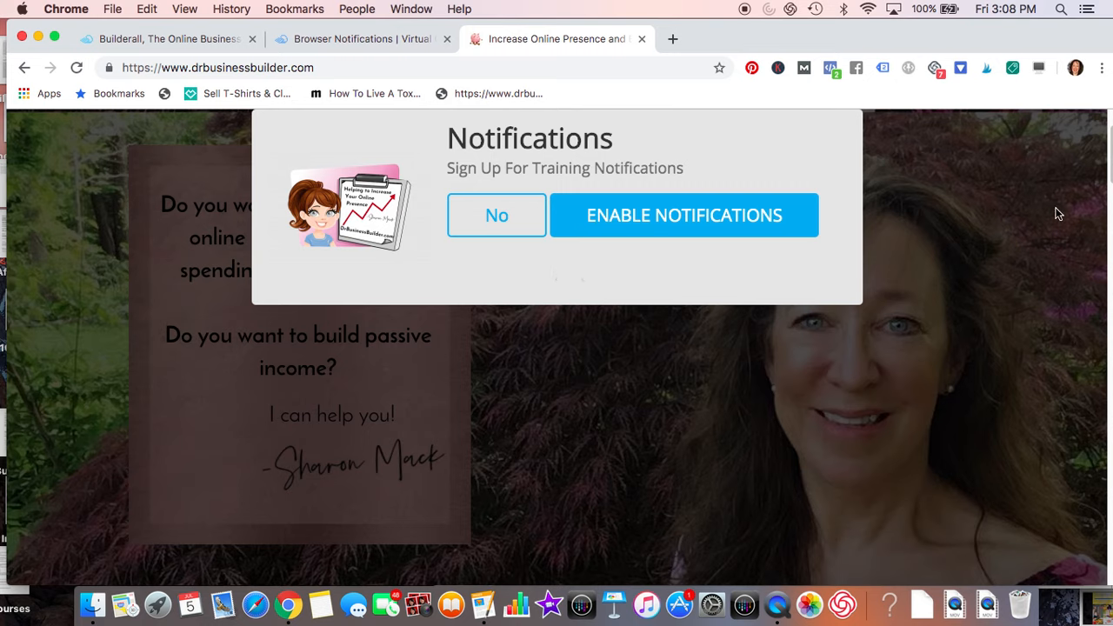
{"action": "mouse_move", "coordinate": [1012, 198]}
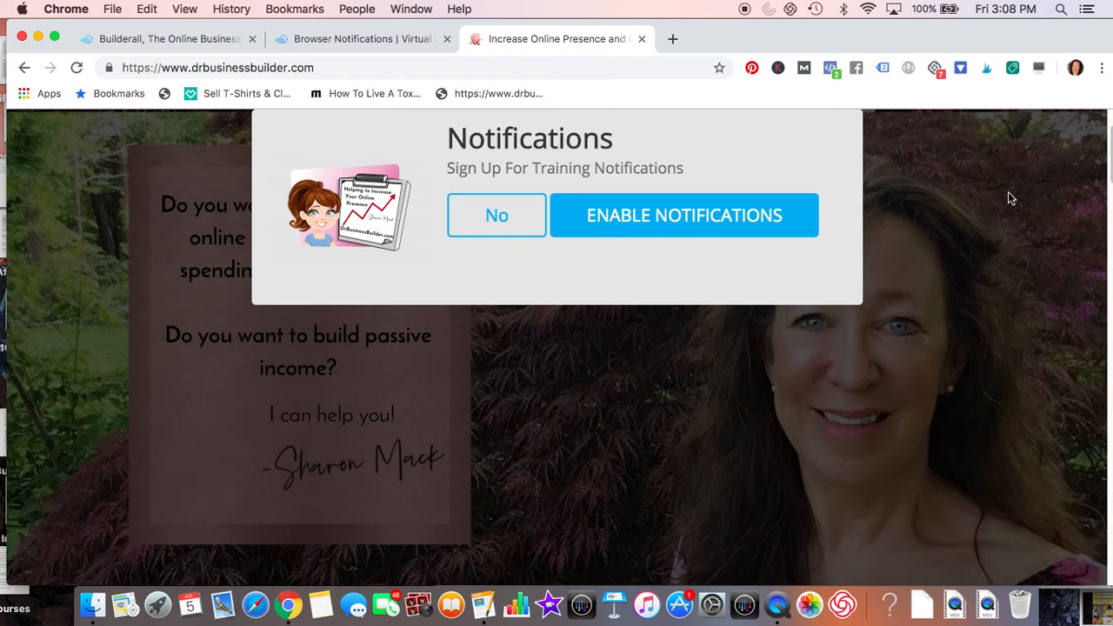
{"action": "mouse_move", "coordinate": [1047, 167]}
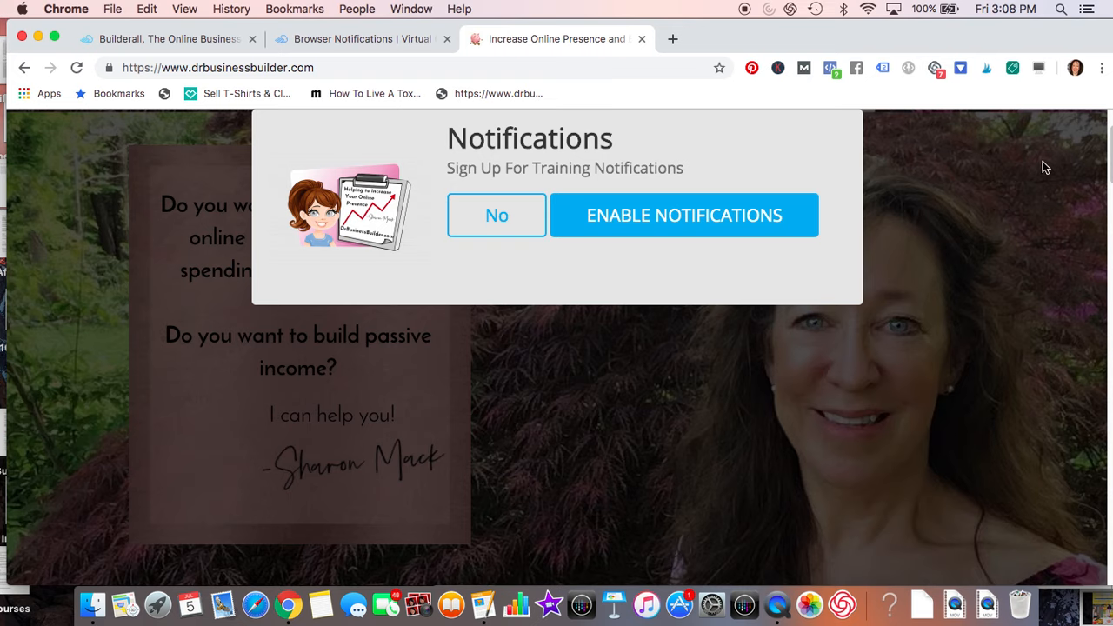
{"action": "mouse_move", "coordinate": [1035, 119]}
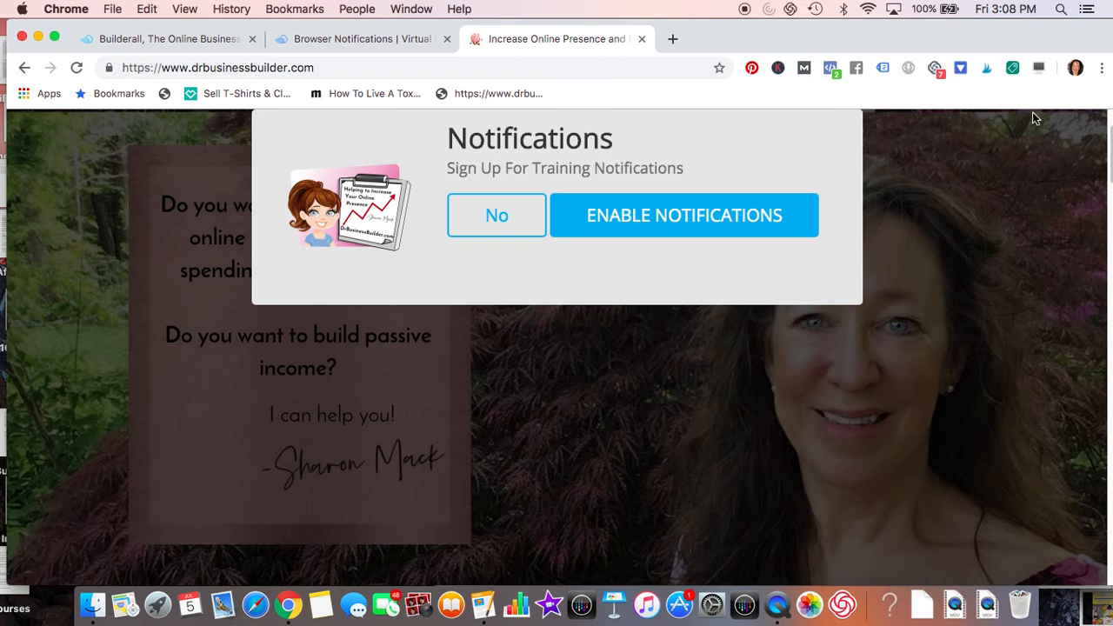
{"action": "mouse_move", "coordinate": [1047, 188]}
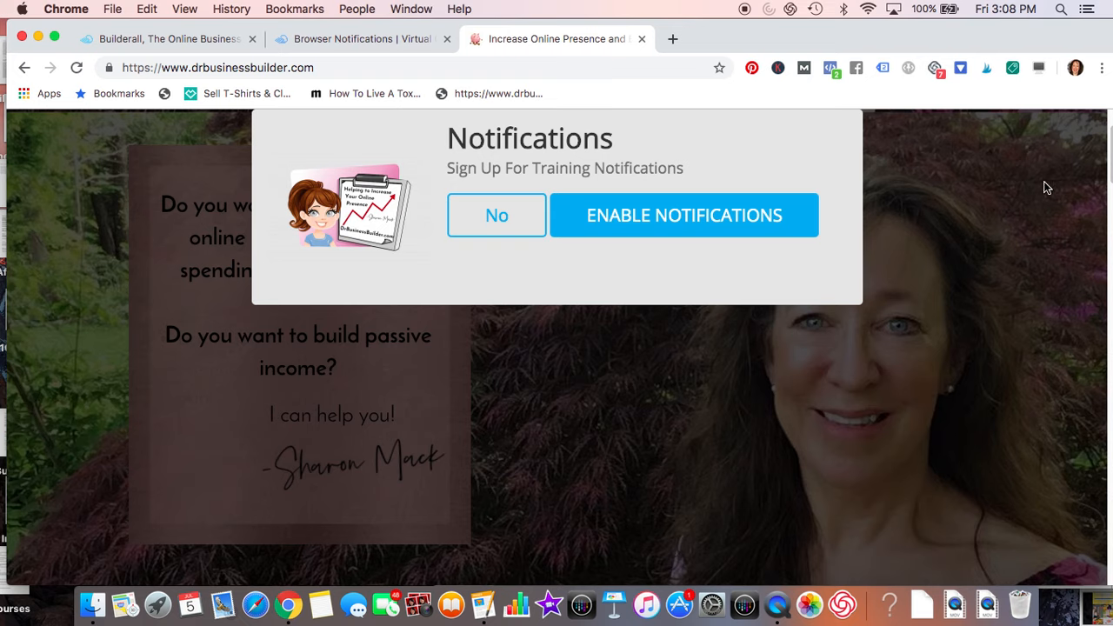
{"action": "mouse_move", "coordinate": [1030, 198]}
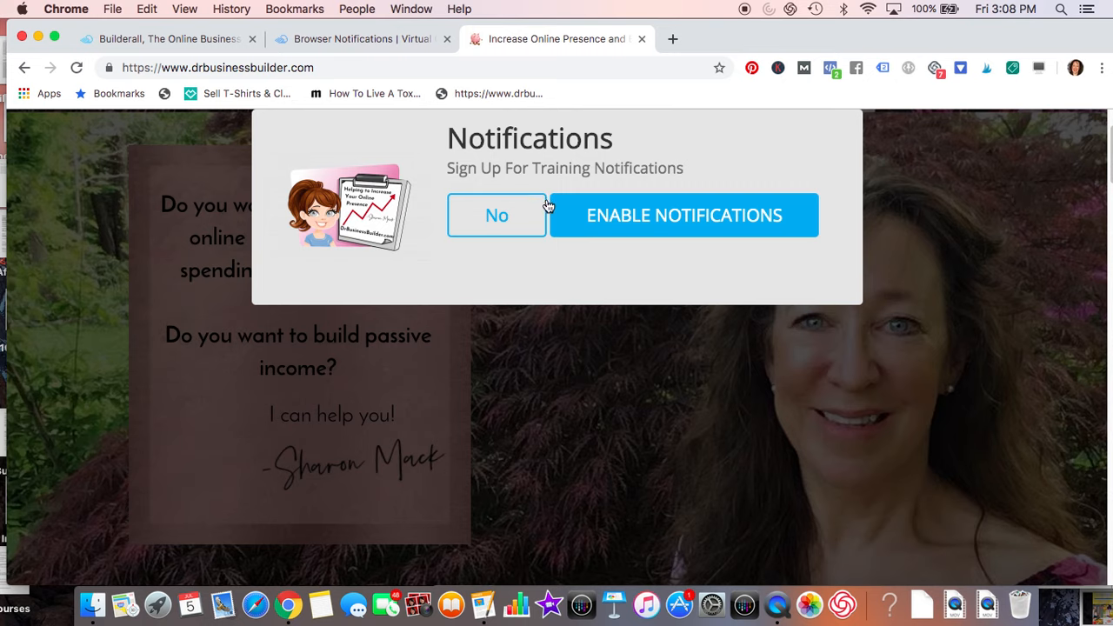
{"action": "mouse_move", "coordinate": [702, 42]}
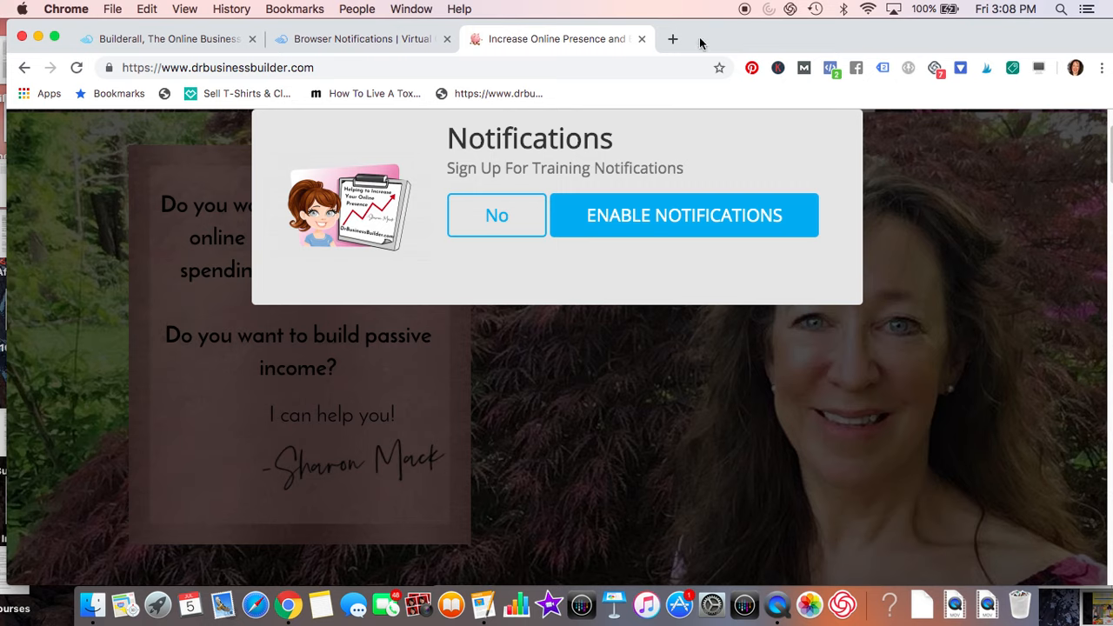